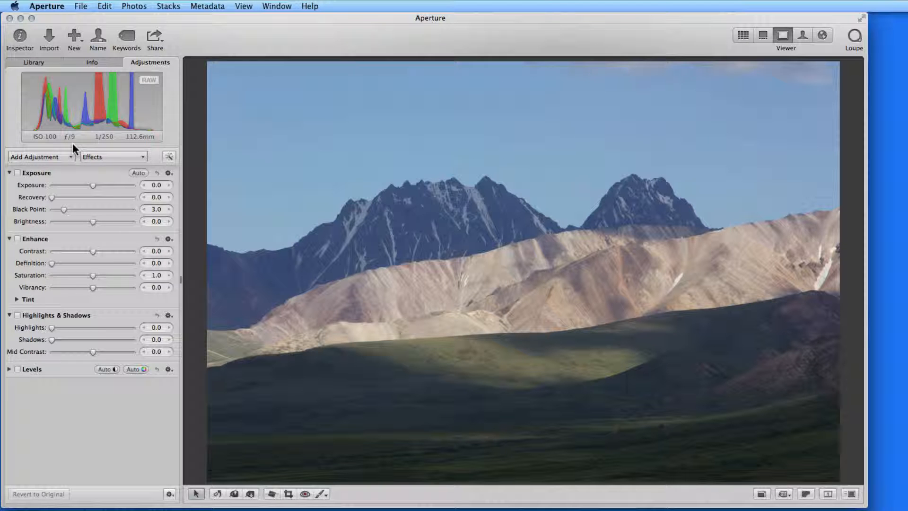
# Show the Add Adjustment list with its Quick Brushes options.
pyautogui.click(36, 156)
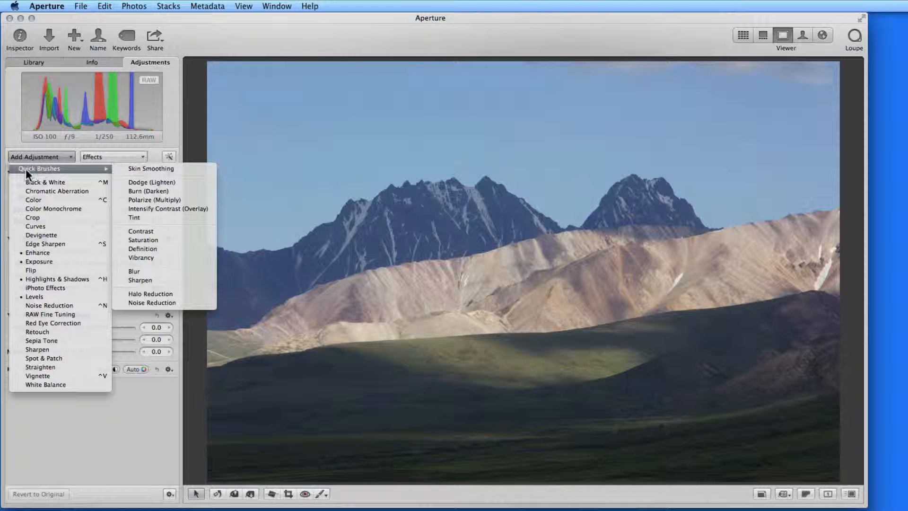
pyautogui.moveTo(127, 178)
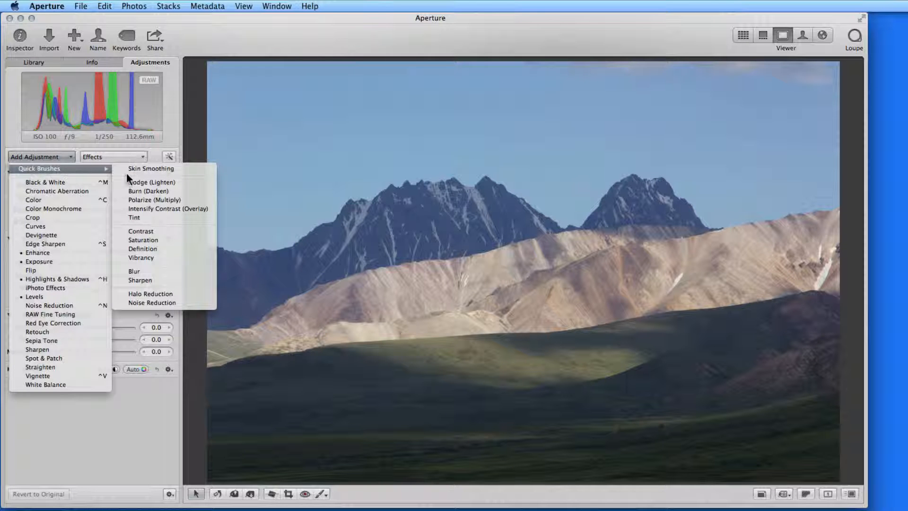
pyautogui.moveTo(140, 231)
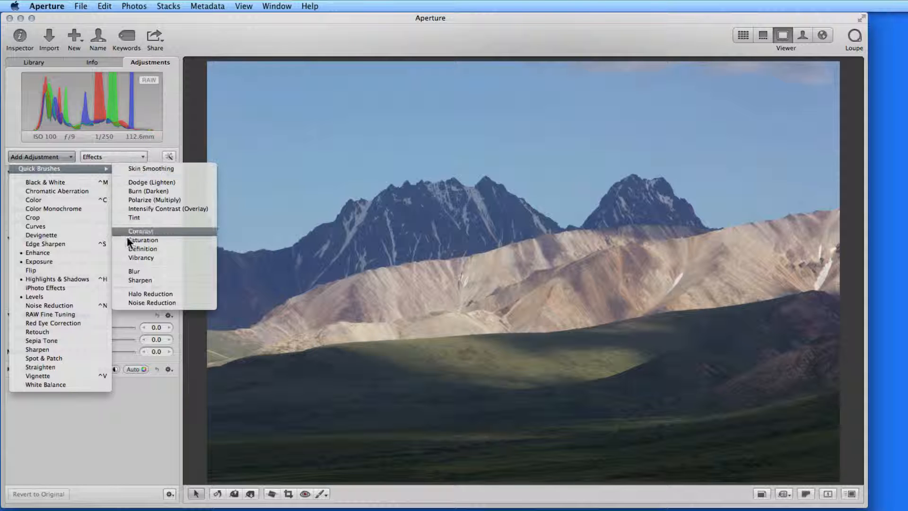
pyautogui.moveTo(133, 223)
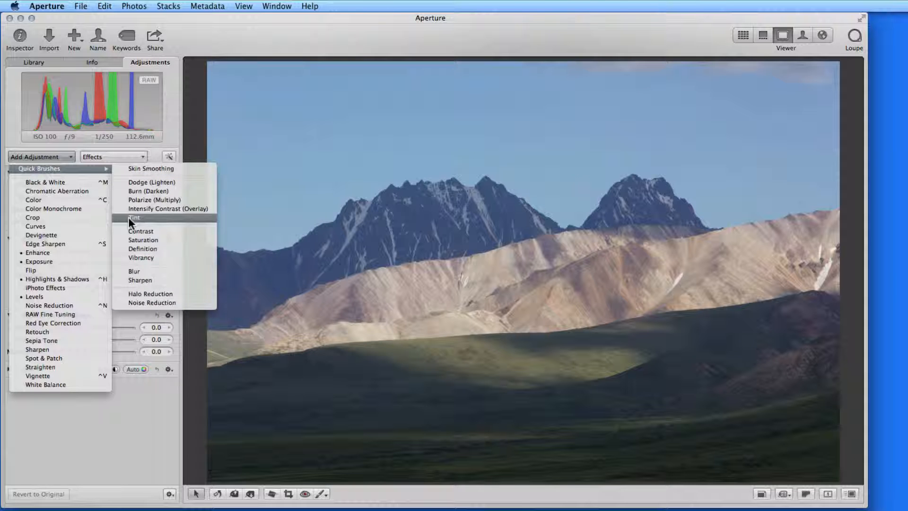
pyautogui.moveTo(124, 184)
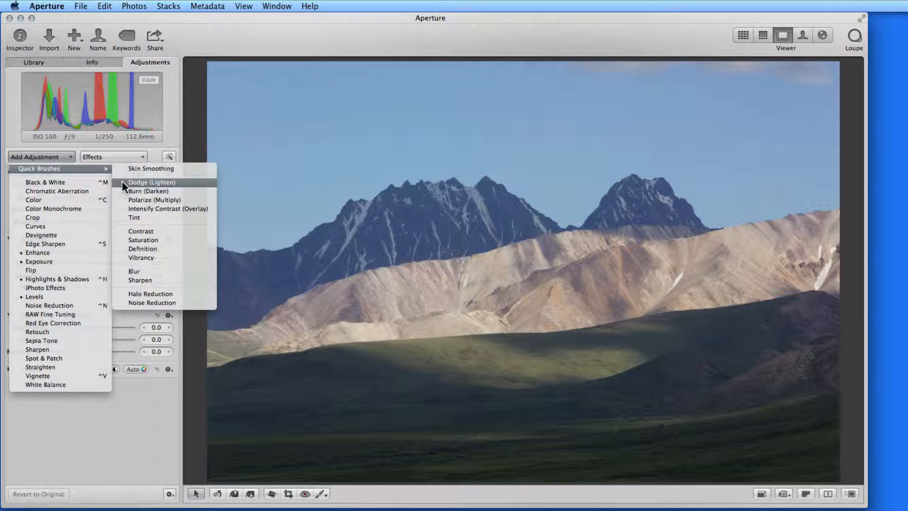
pyautogui.moveTo(154, 199)
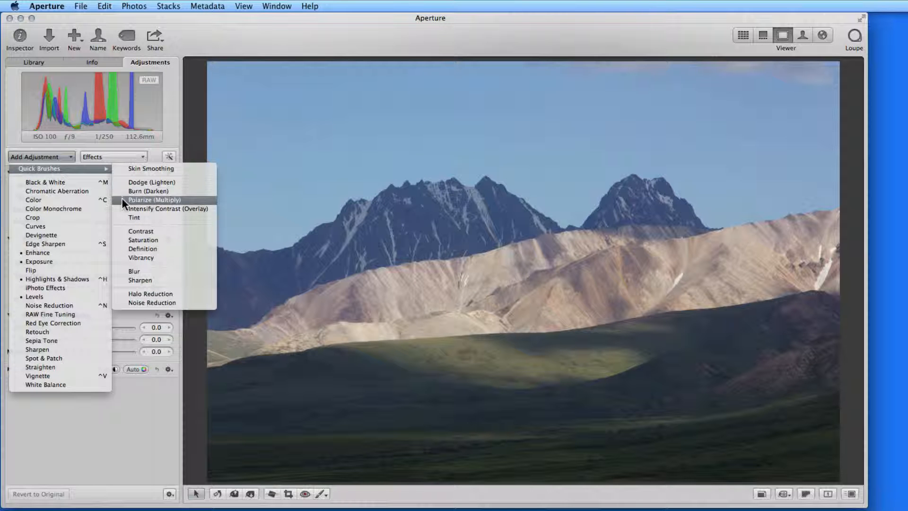
pyautogui.moveTo(141, 257)
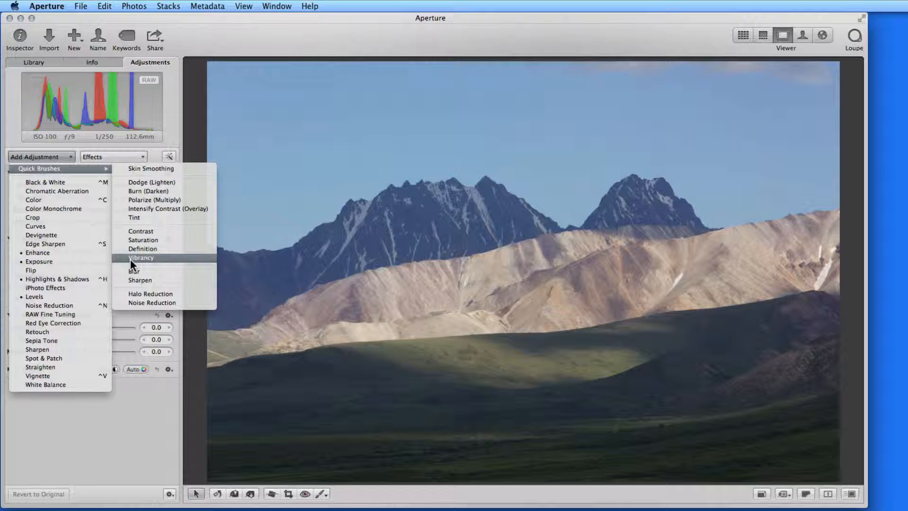
# Add a Vibrancy quick brush at 0.75 and try its brush and feather modes.
pyautogui.click(141, 257)
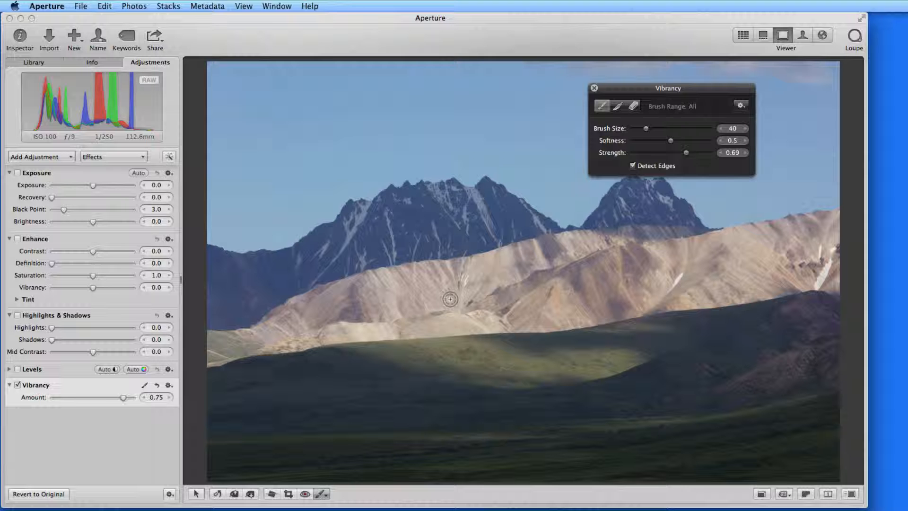
pyautogui.moveTo(624, 137)
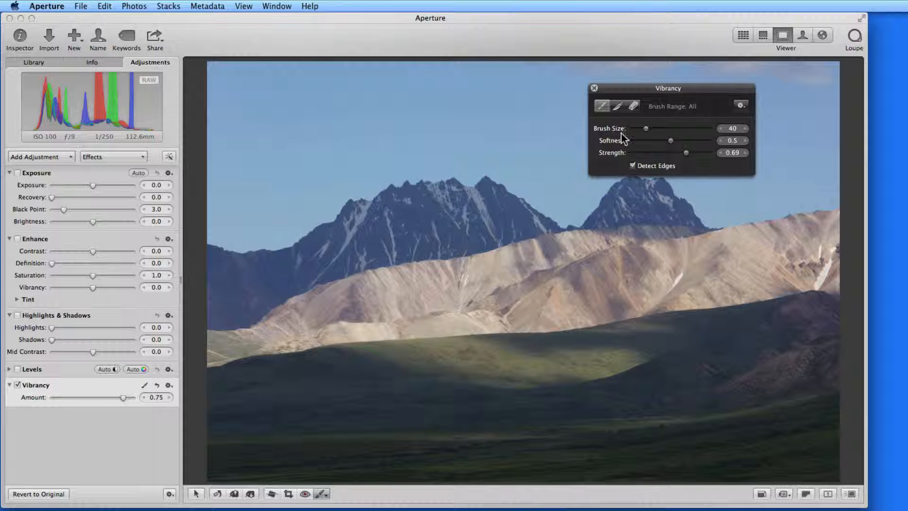
pyautogui.click(604, 105)
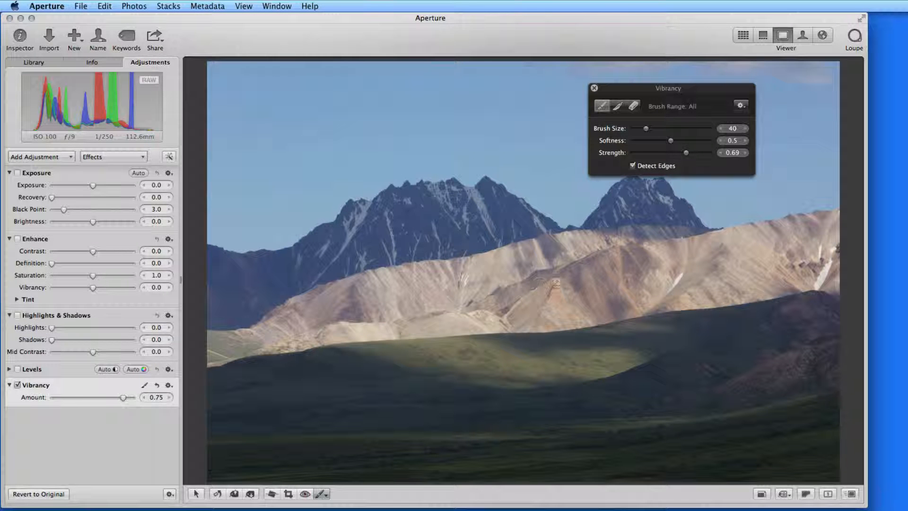
pyautogui.moveTo(616, 113)
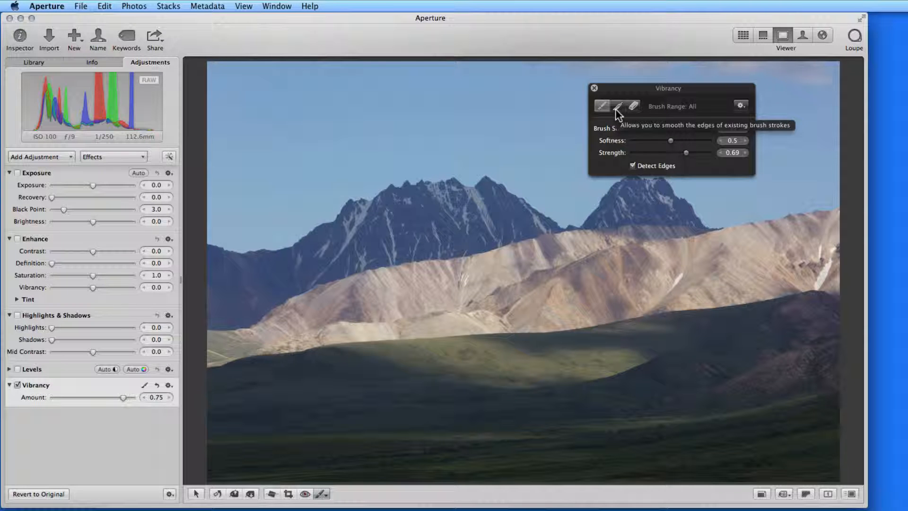
pyautogui.click(616, 106)
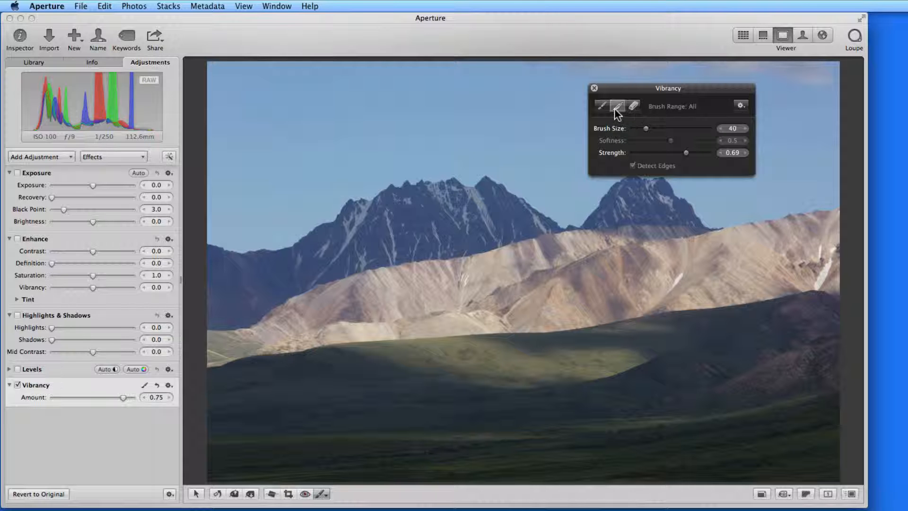
pyautogui.moveTo(616, 107)
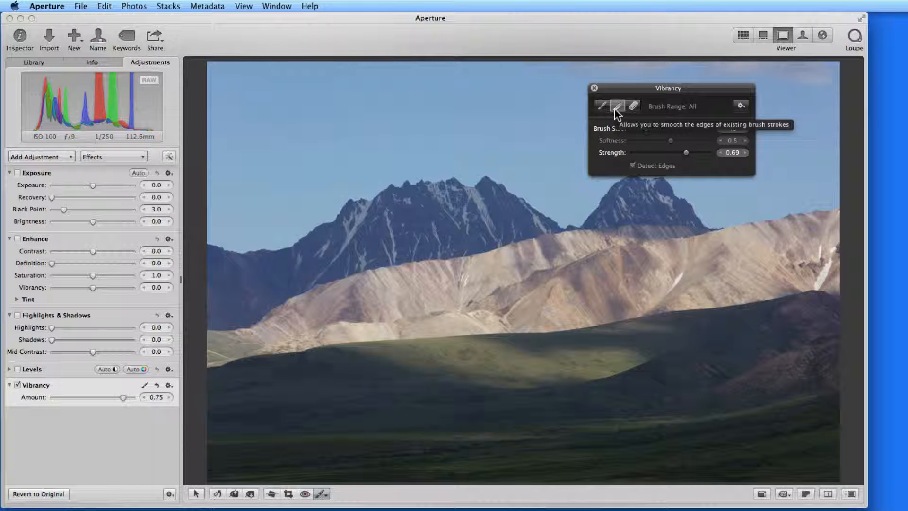
pyautogui.moveTo(633, 107)
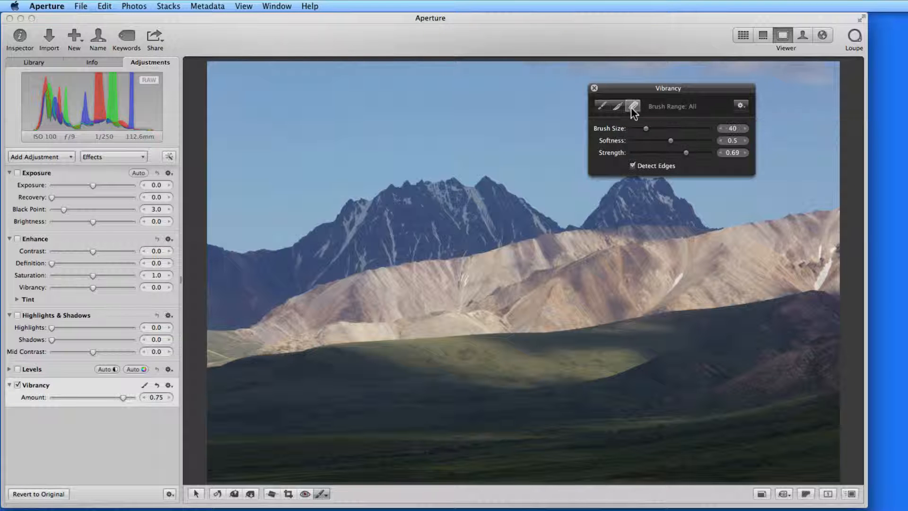
pyautogui.moveTo(561, 282)
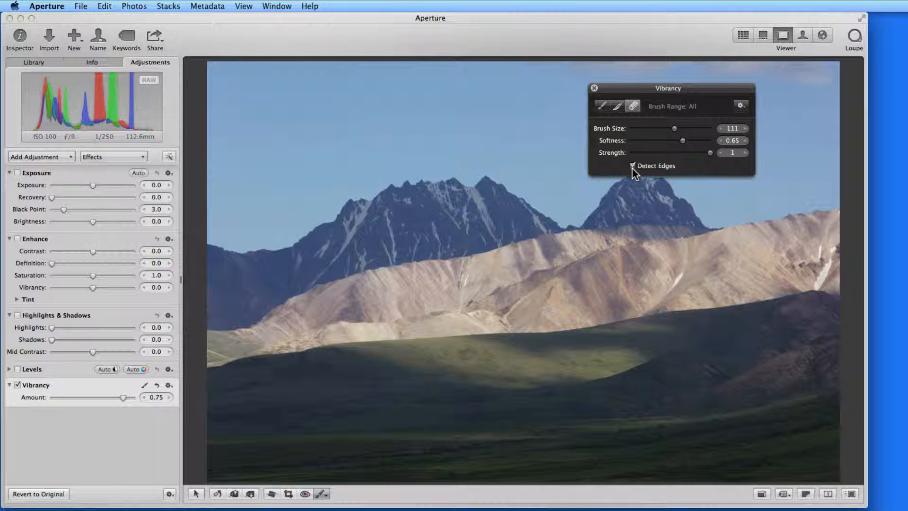
# Switch back to Brush mode and paint vibrancy over the sunlit middle range.
pyautogui.click(633, 166)
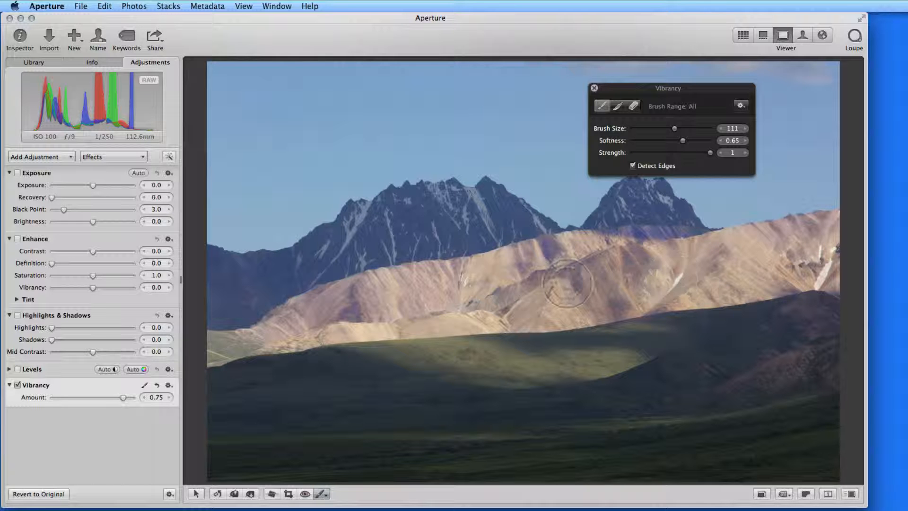
pyautogui.moveTo(834, 264)
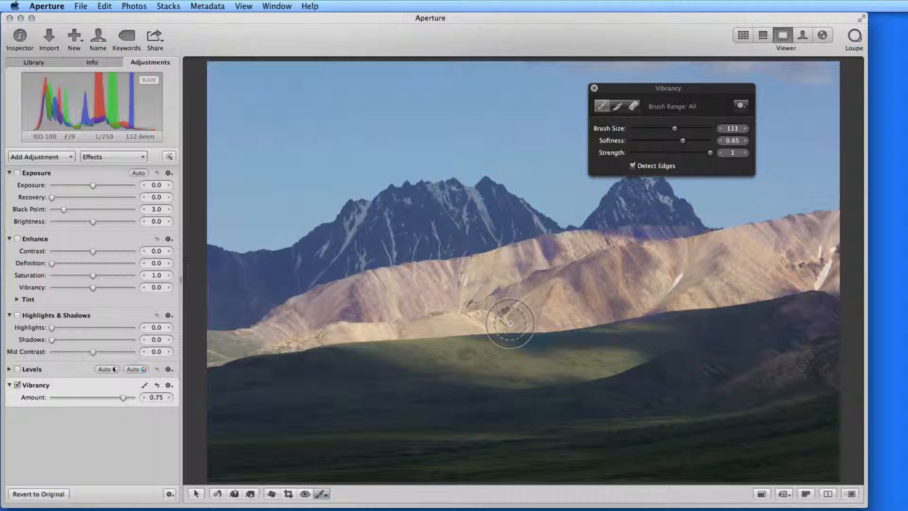
pyautogui.moveTo(588, 292)
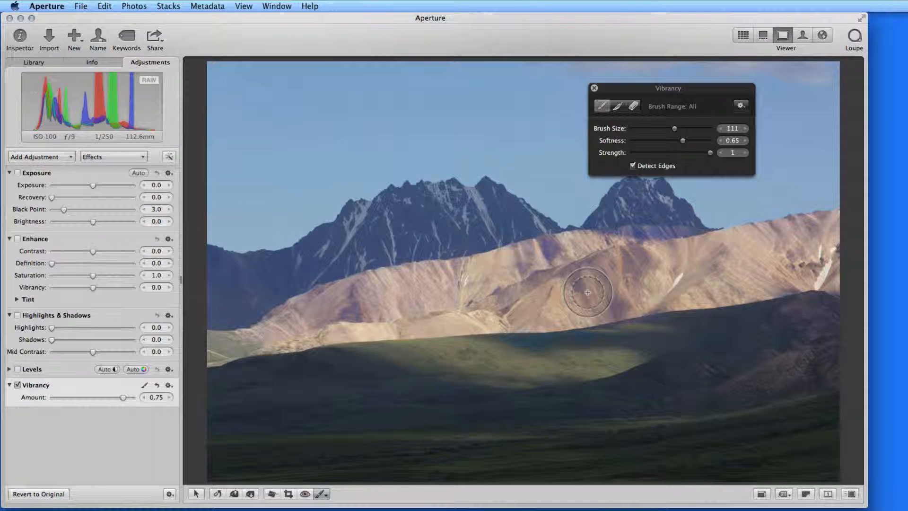
pyautogui.moveTo(548, 228)
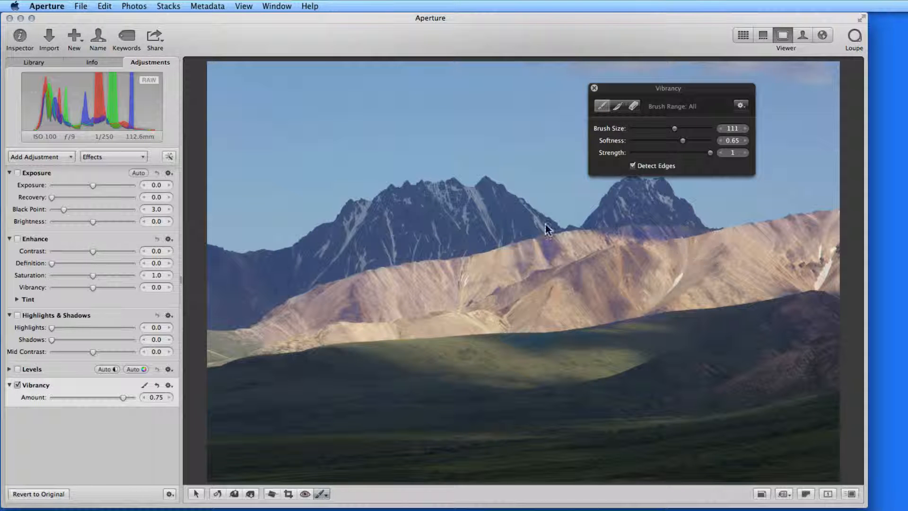
# Toggle Vibrancy off and on to compare, then re-arm its brush for painting.
pyautogui.click(18, 385)
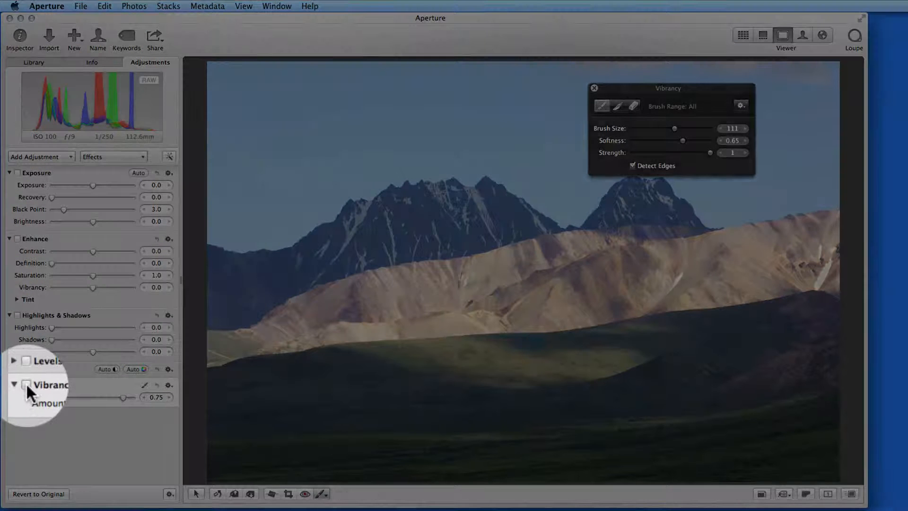
pyautogui.click(594, 88)
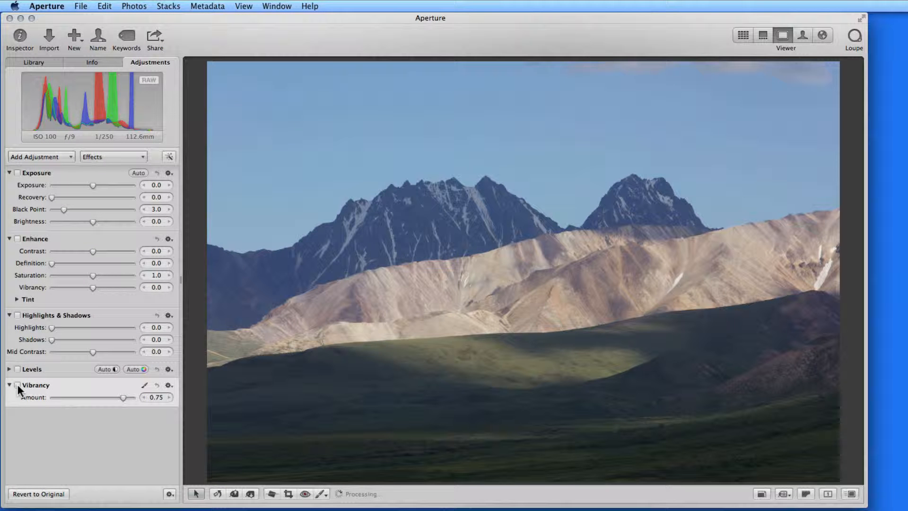
pyautogui.click(18, 385)
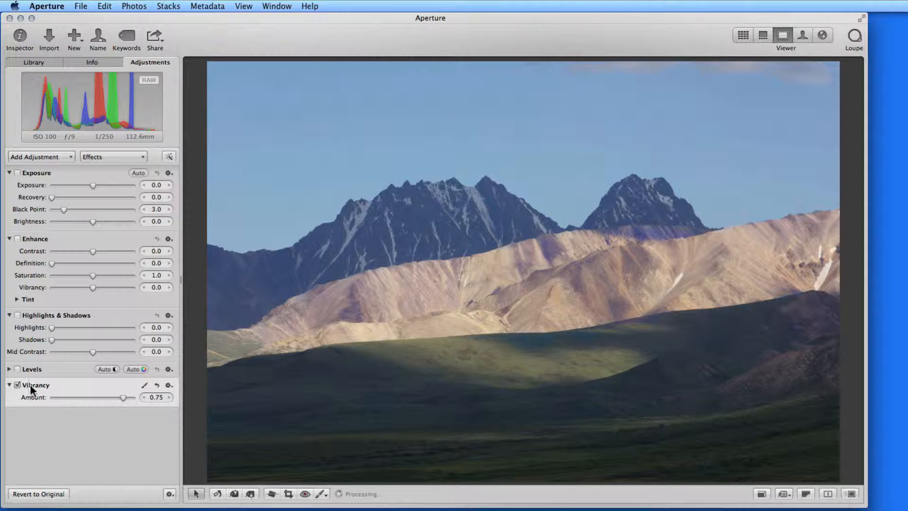
pyautogui.click(148, 385)
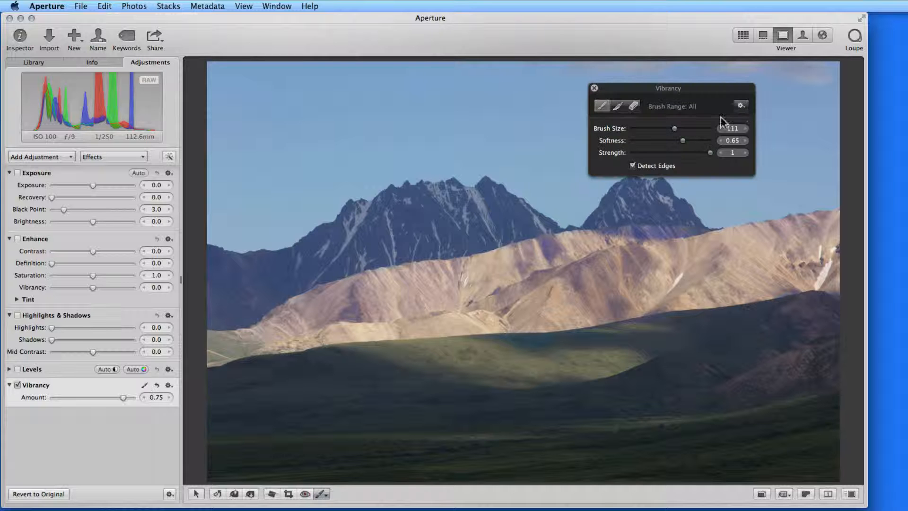
# Paint vibrancy across the tan middle range, shown as a red overlay.
pyautogui.click(740, 105)
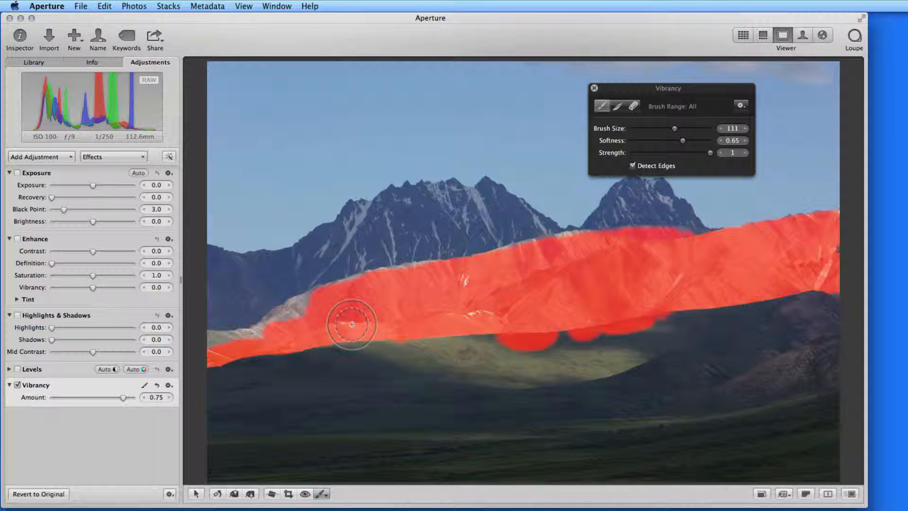
pyautogui.moveTo(483, 366)
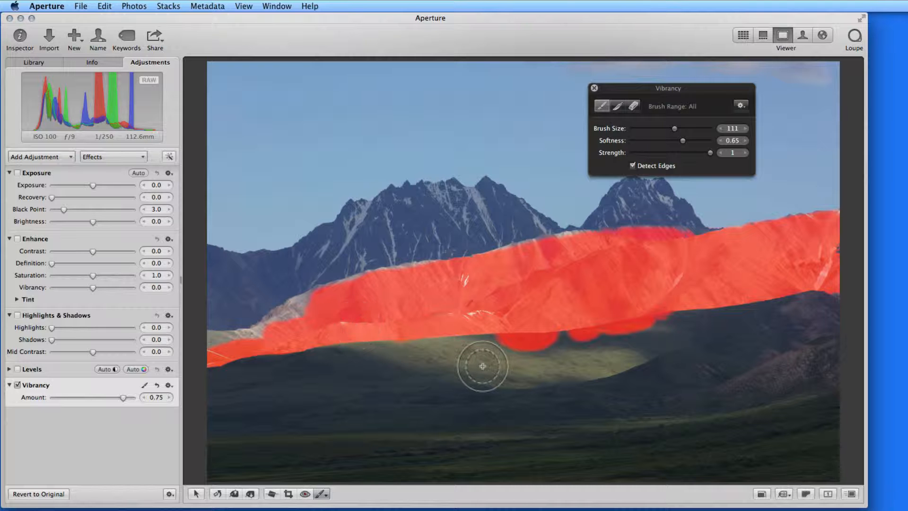
pyautogui.moveTo(583, 368)
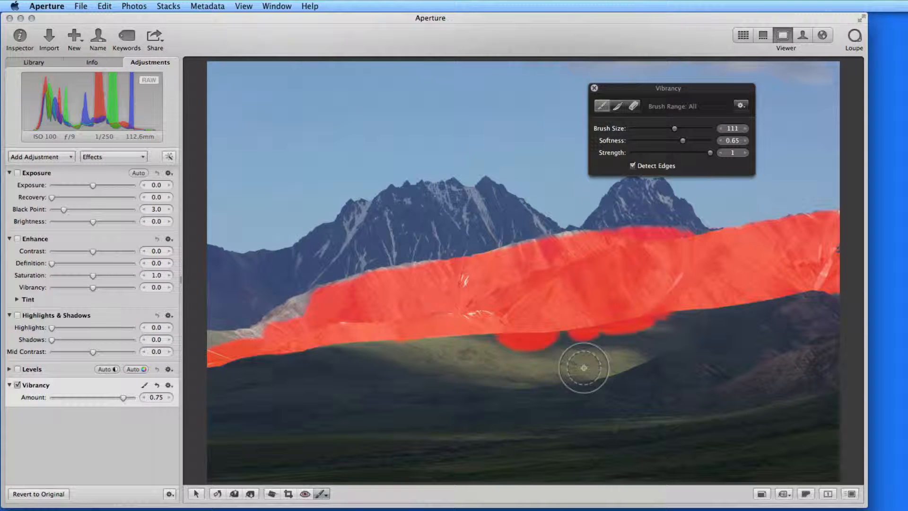
pyautogui.moveTo(644, 185)
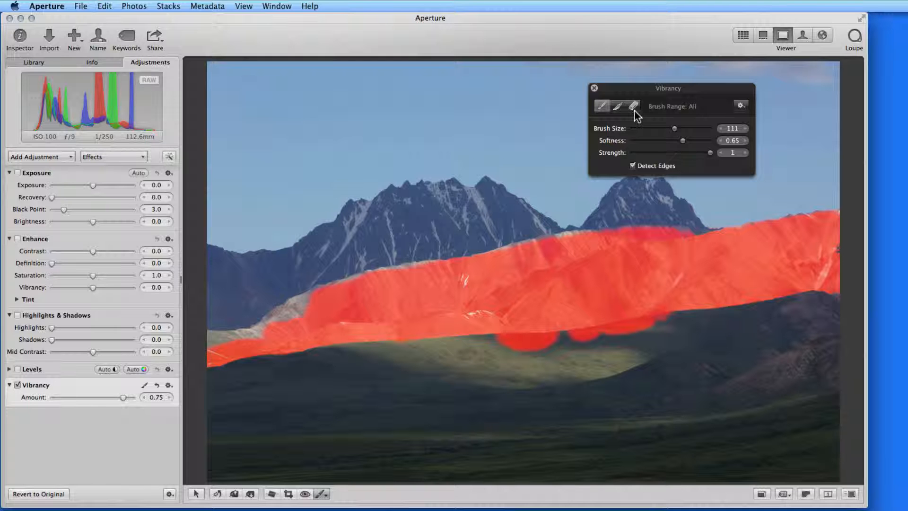
pyautogui.moveTo(502, 338)
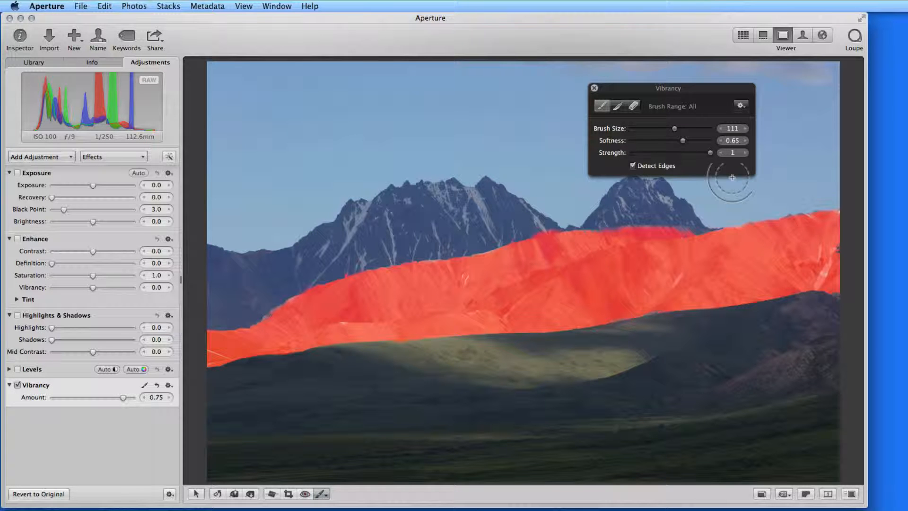
# Erase the vibrancy overspill on the green slope below the middle range.
pyautogui.click(740, 105)
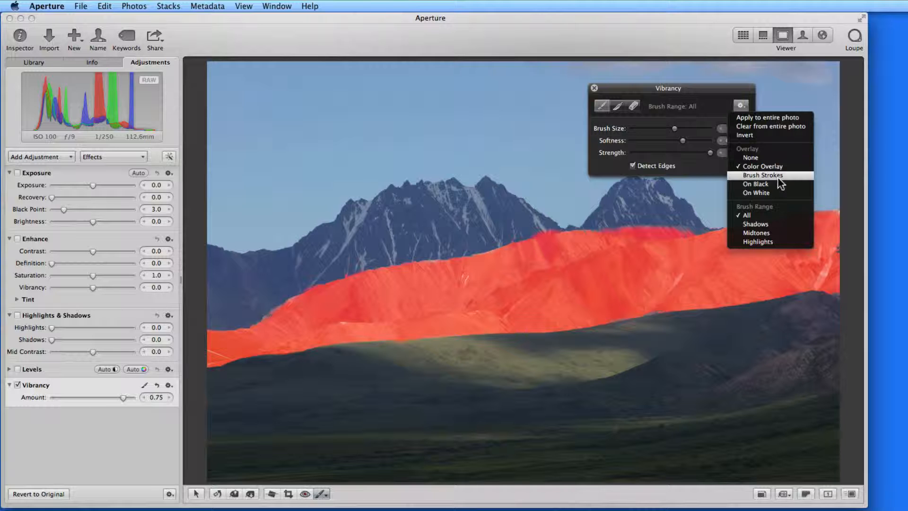
# Preview the brushed area as Brush Strokes, On Black and On White, then choose None.
pyautogui.click(756, 193)
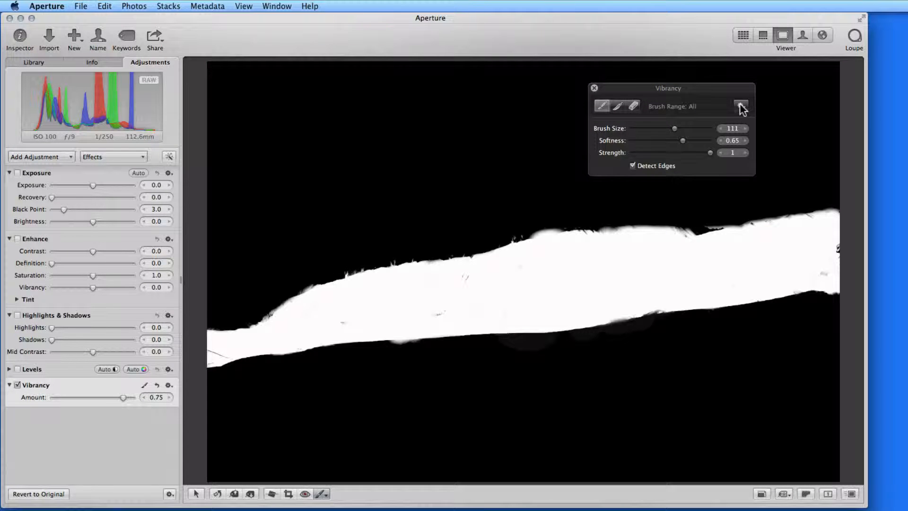
pyautogui.click(741, 105)
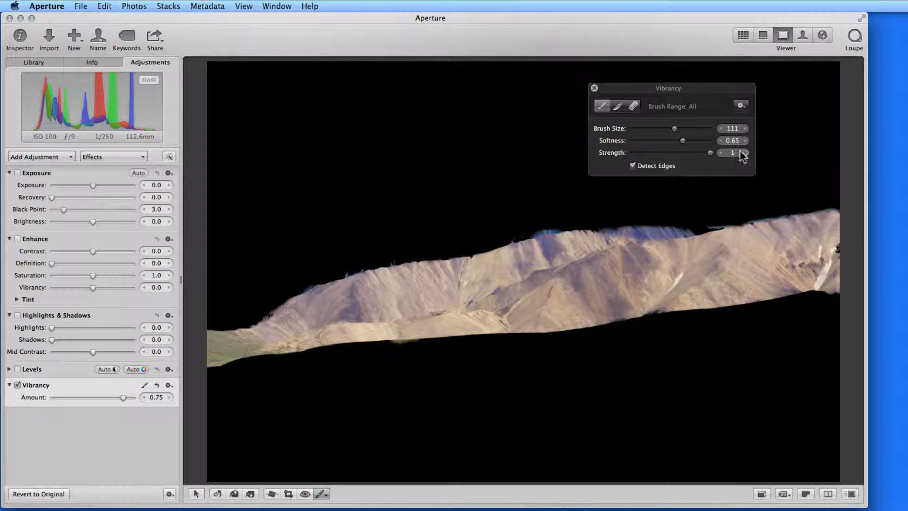
pyautogui.click(740, 105)
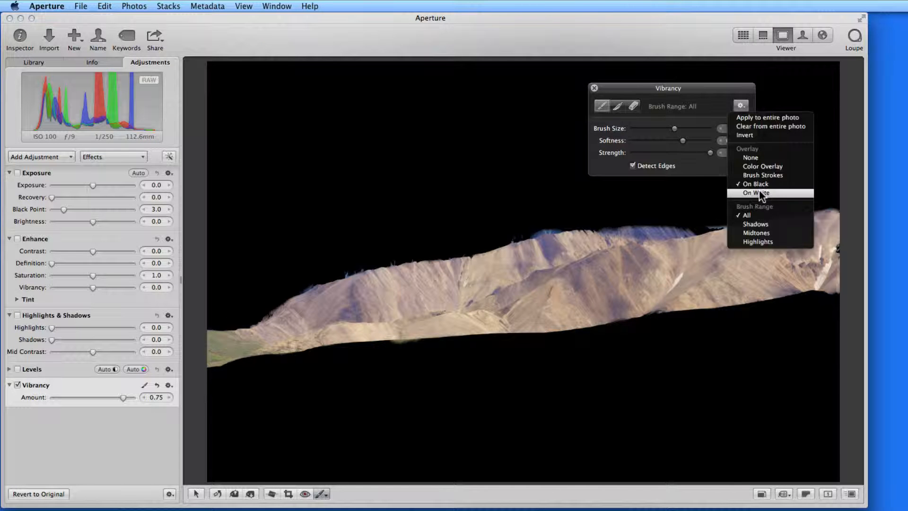
pyautogui.click(754, 193)
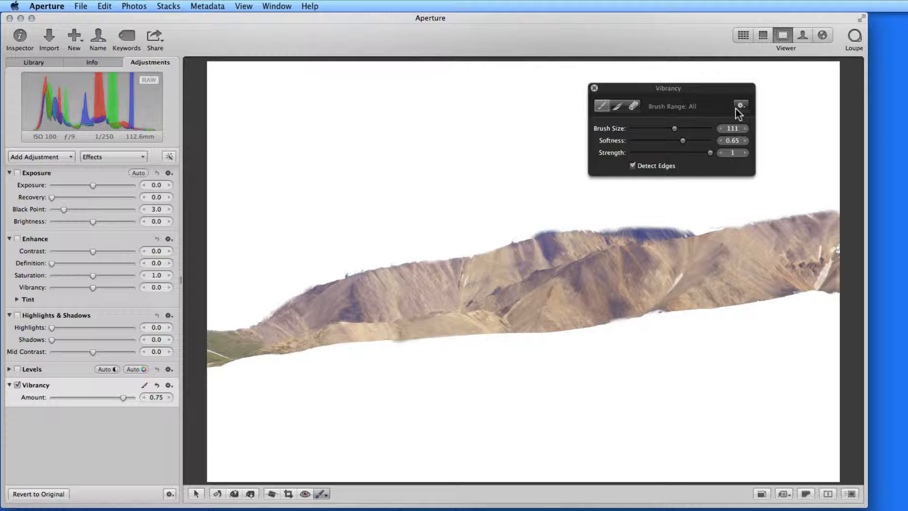
pyautogui.click(741, 106)
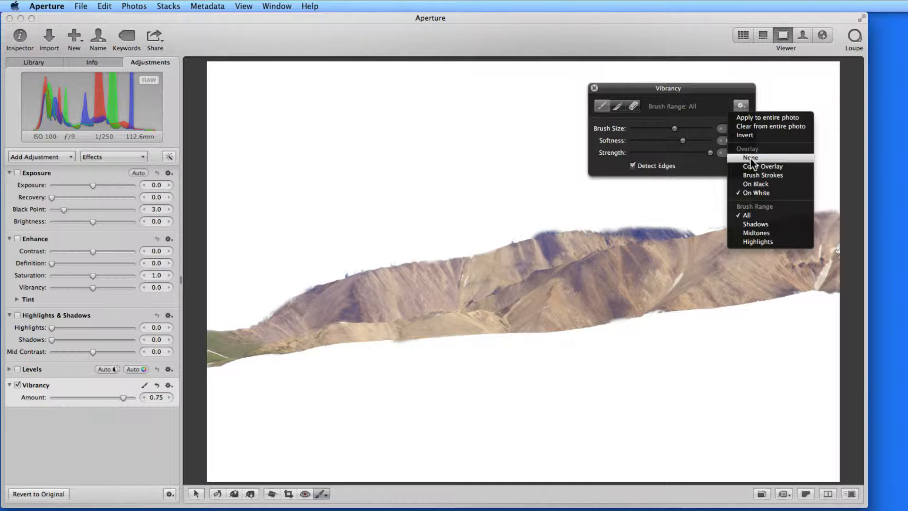
pyautogui.click(750, 158)
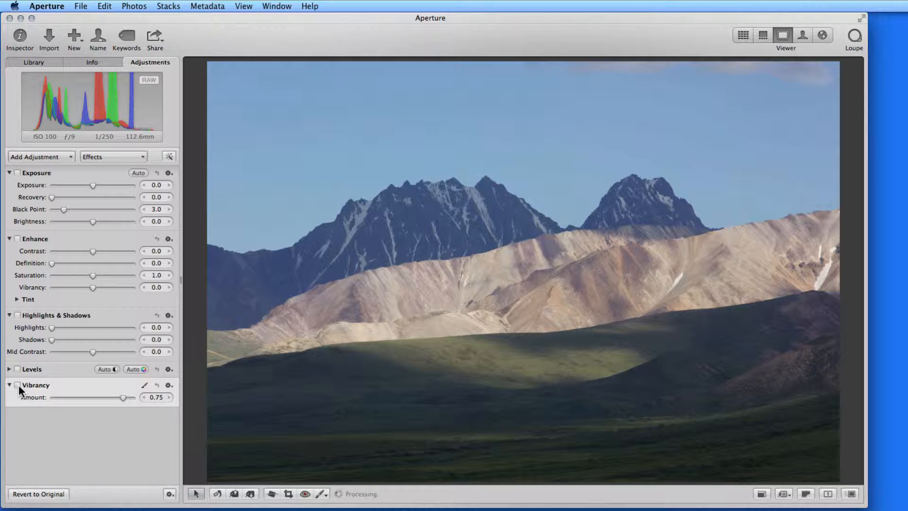
# Re-enable Vibrancy, touch up the brushed edges along the peaks zoomed in, and compare.
pyautogui.click(18, 385)
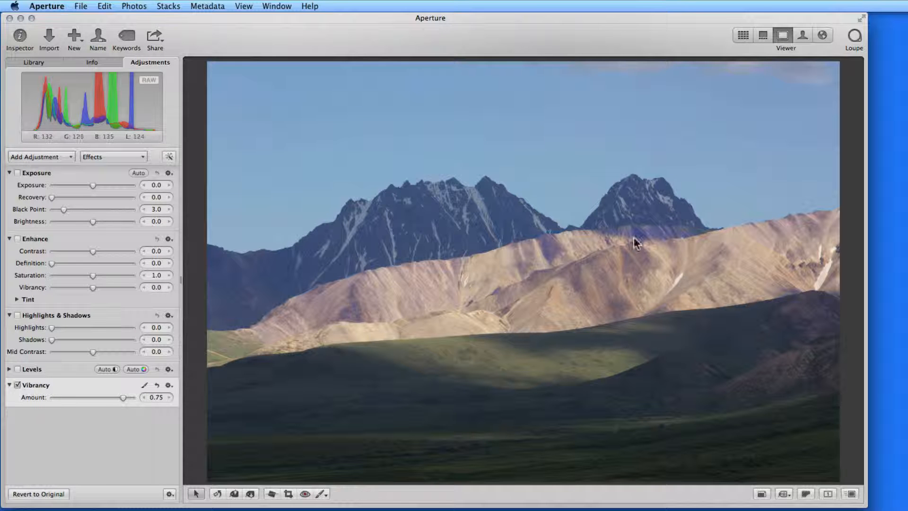
pyautogui.click(144, 386)
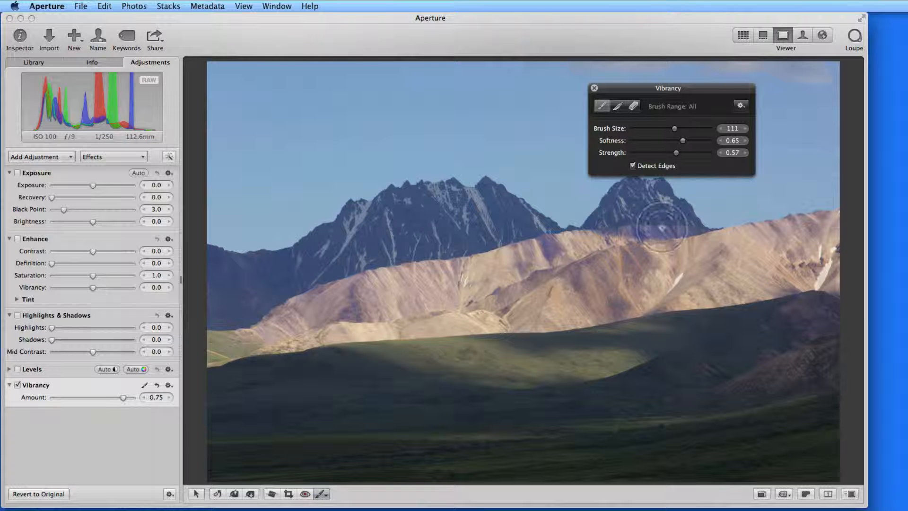
pyautogui.press('cmd+=')
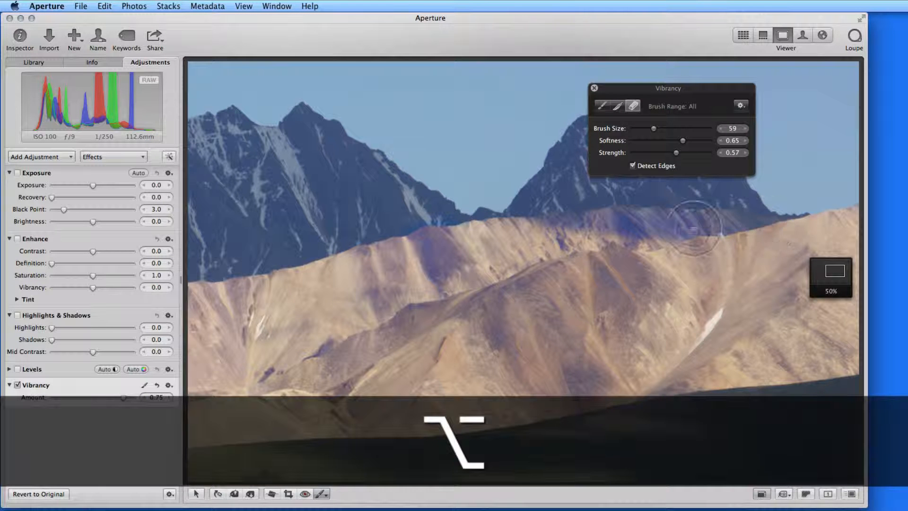
pyautogui.moveTo(567, 218)
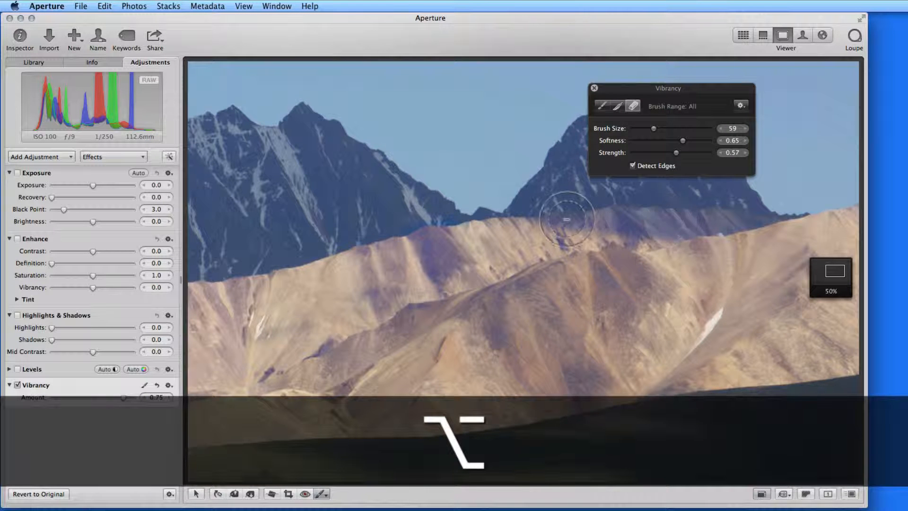
pyautogui.moveTo(697, 218)
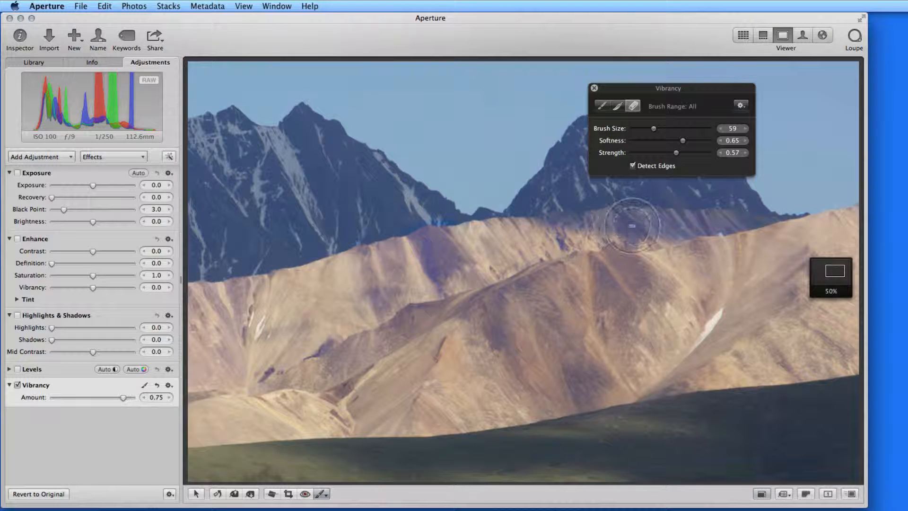
pyautogui.moveTo(432, 250)
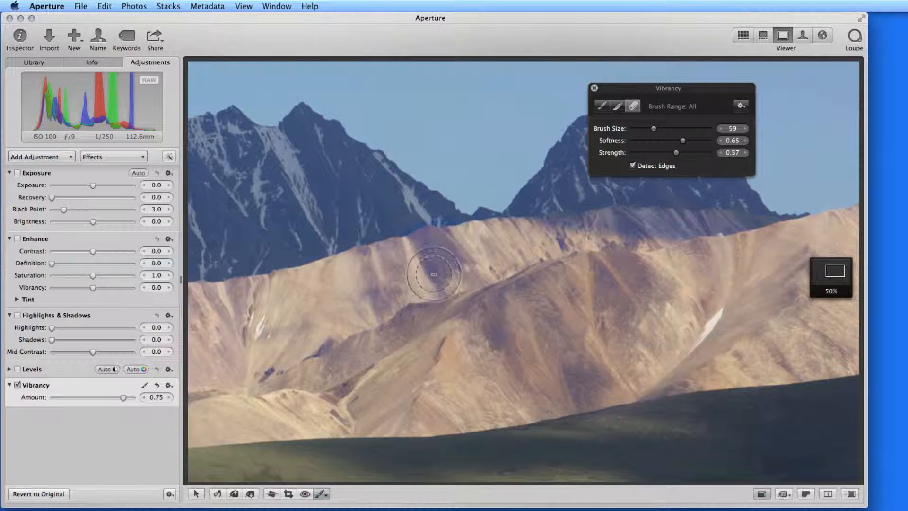
pyautogui.moveTo(690, 235)
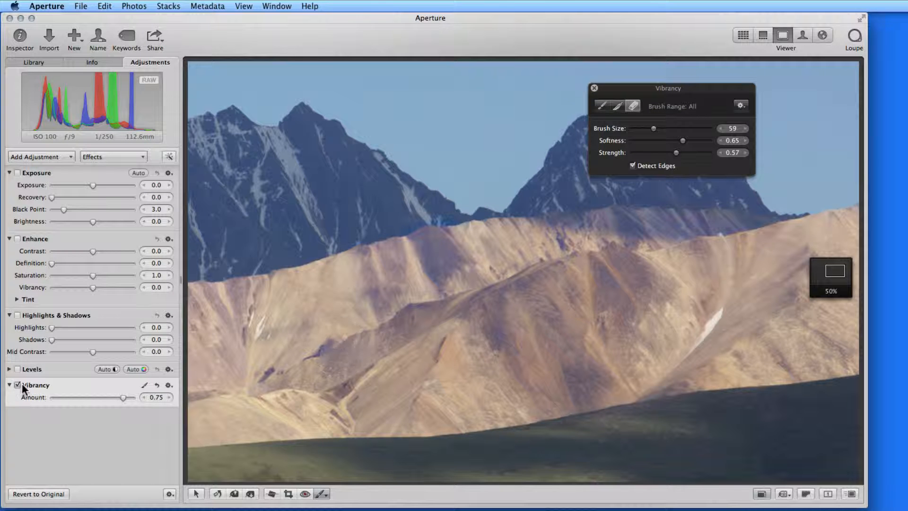
pyautogui.click(592, 88)
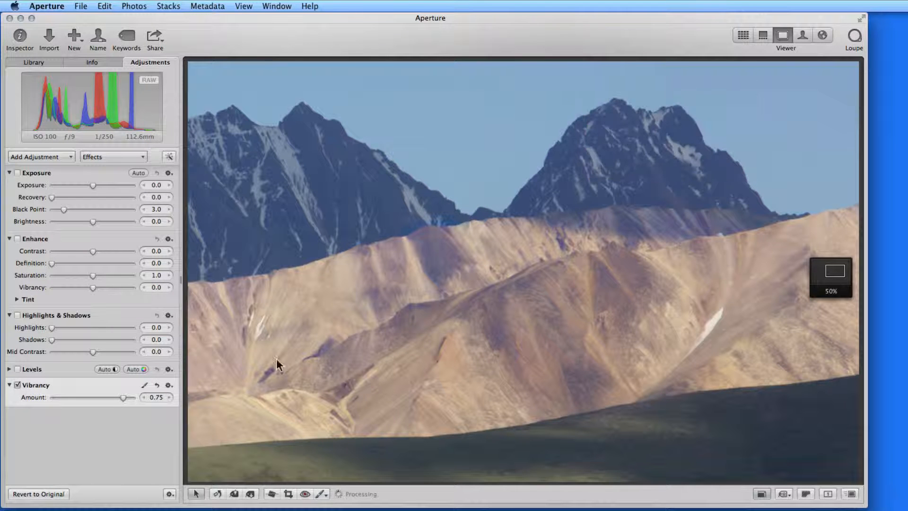
pyautogui.press('z')
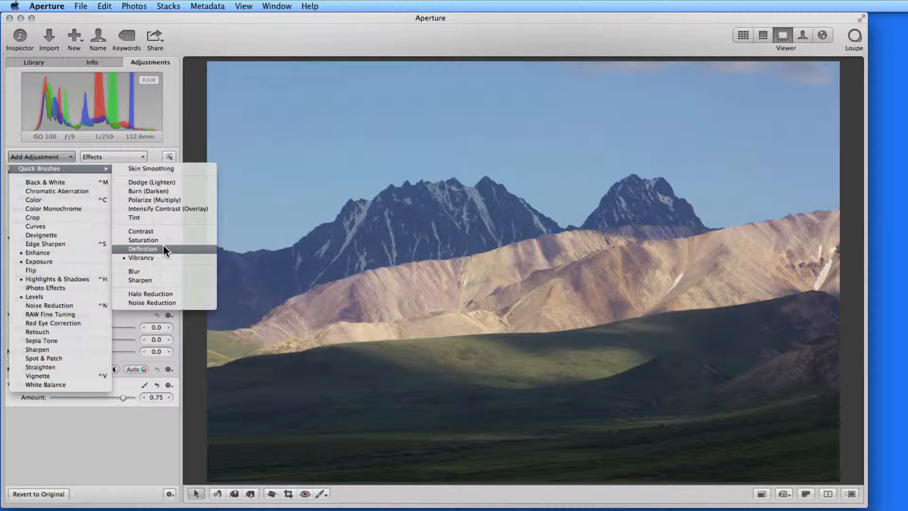
# Add a Saturation quick brush at 1.5 and show its overlay and range options.
pyautogui.click(143, 239)
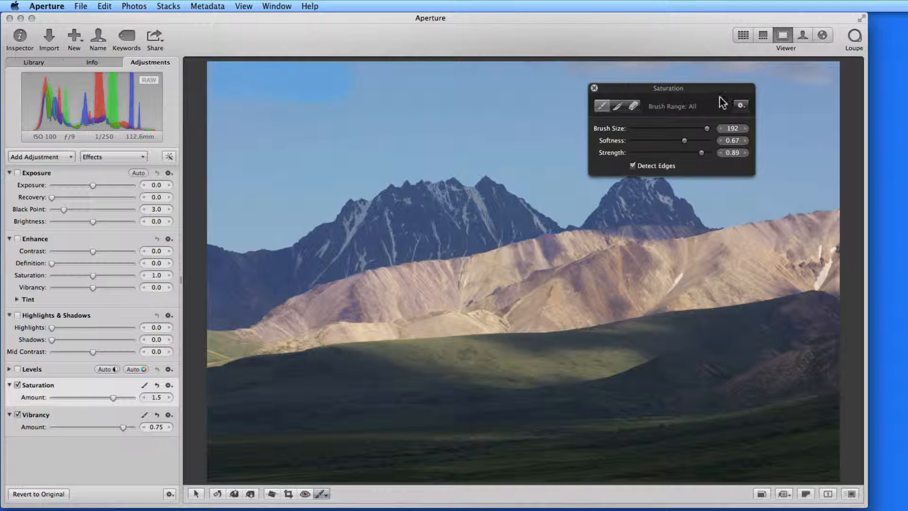
pyautogui.click(741, 105)
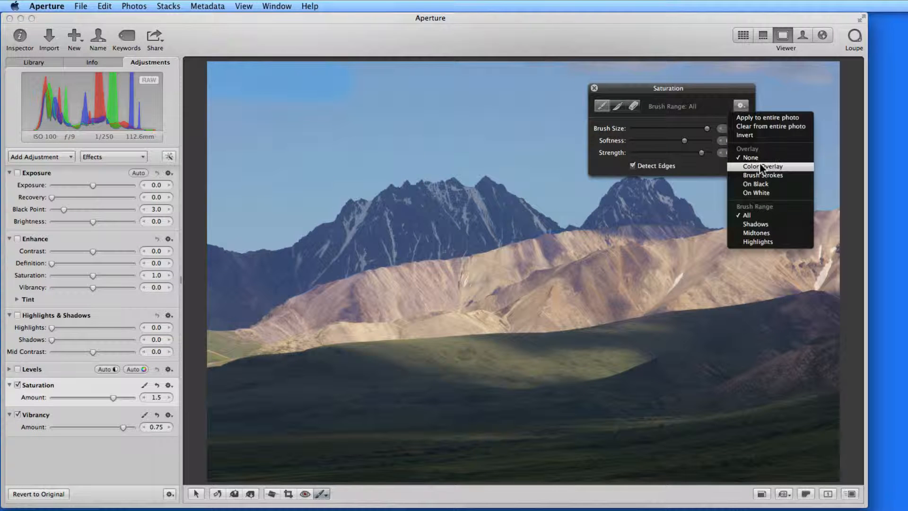
# With Color Overlay on, saturate the sky, erase the peaks, then switch Saturation off to compare.
pyautogui.click(761, 167)
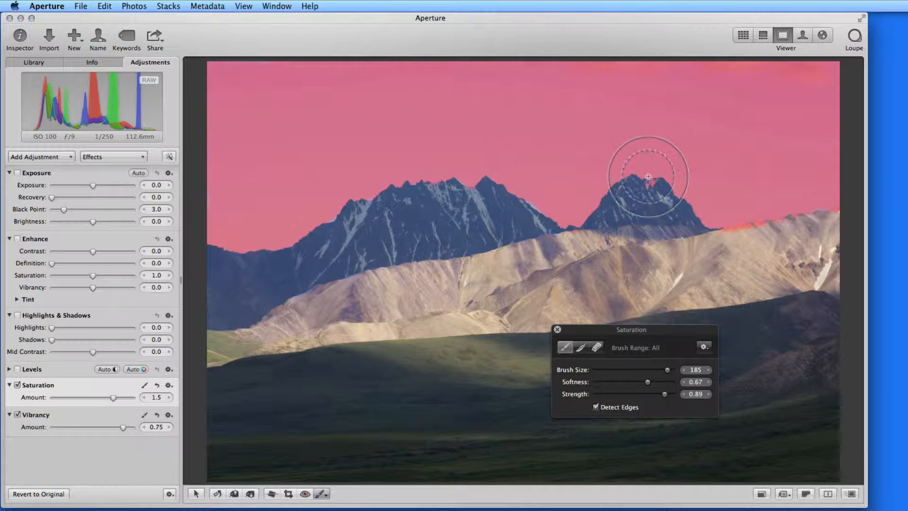
pyautogui.press('cmd+=')
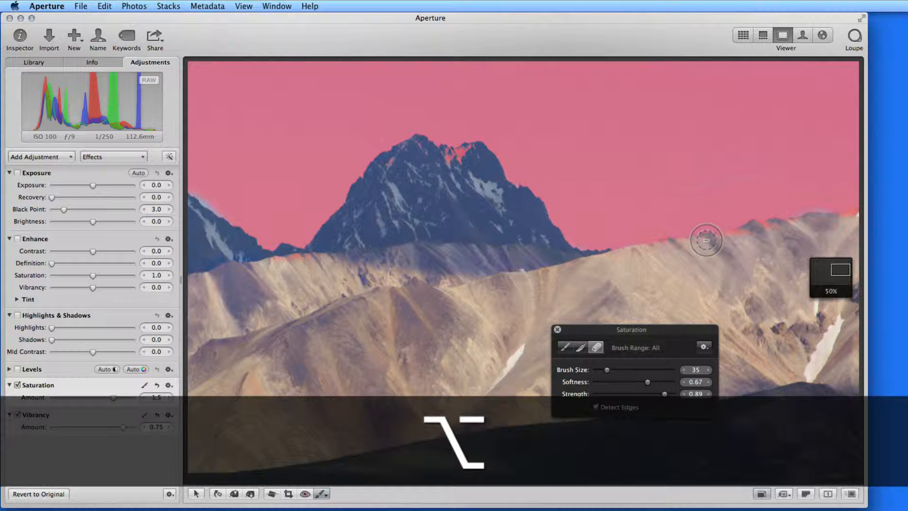
pyautogui.moveTo(804, 220)
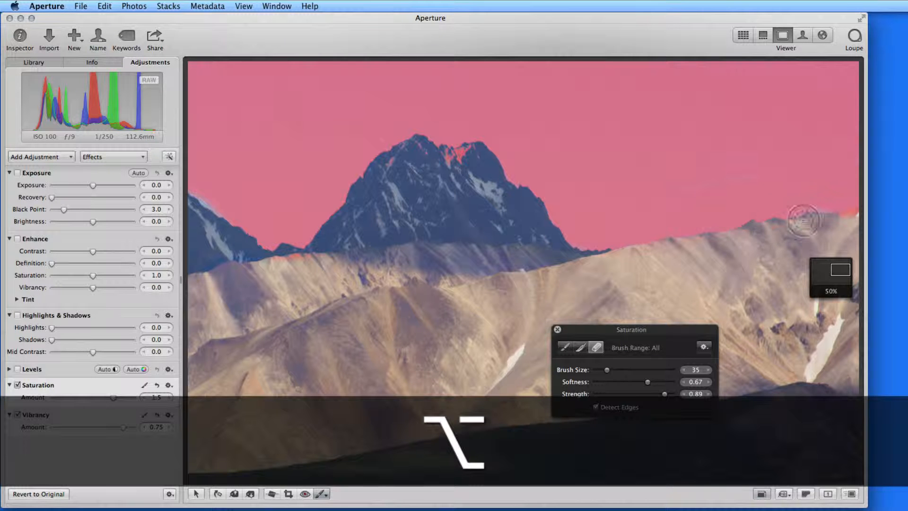
pyautogui.moveTo(734, 180)
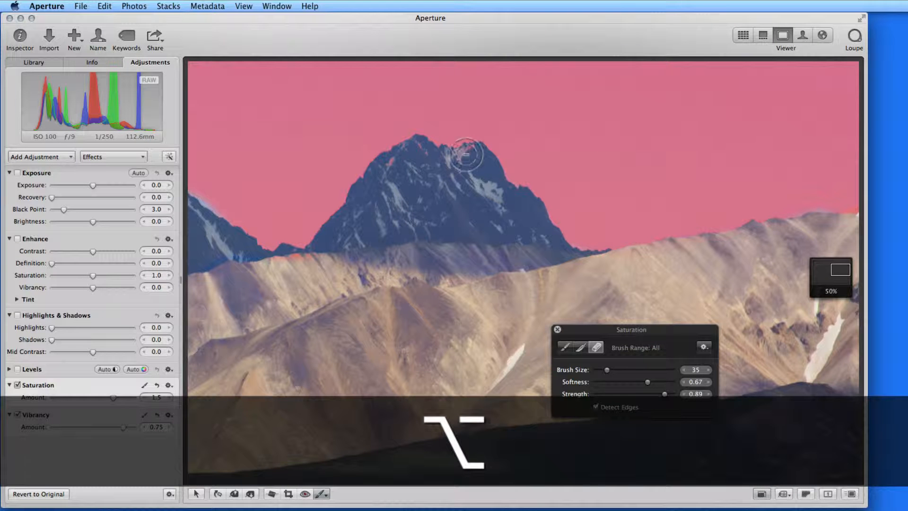
pyautogui.moveTo(382, 173)
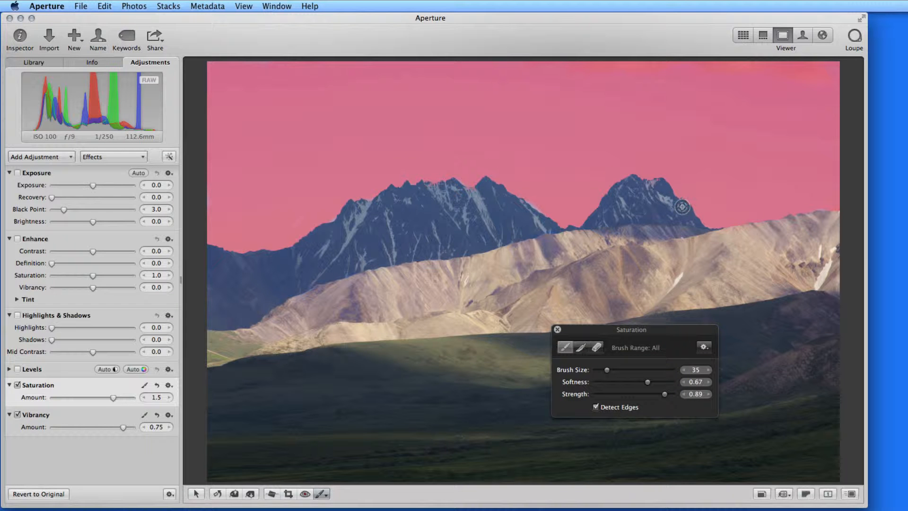
pyautogui.click(704, 346)
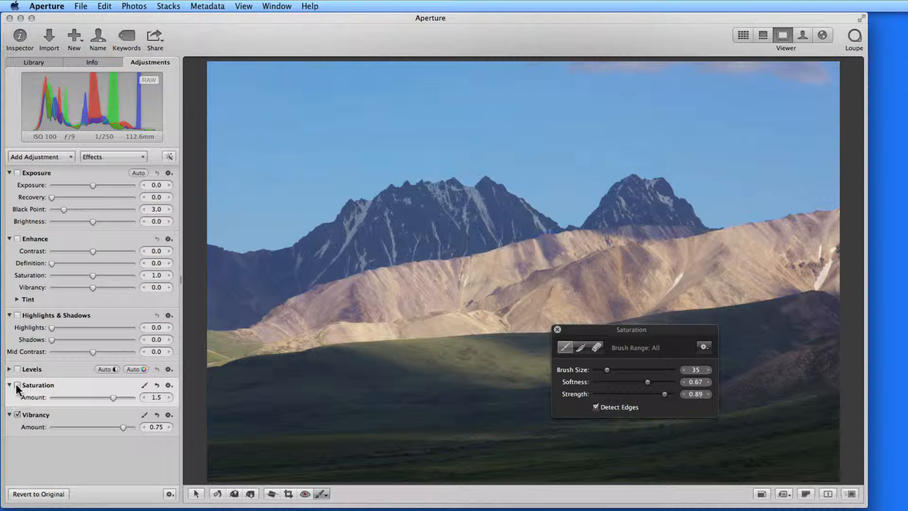
# Switch the sky Saturation back on at 1.88 and bring up the adjustments list.
pyautogui.click(556, 329)
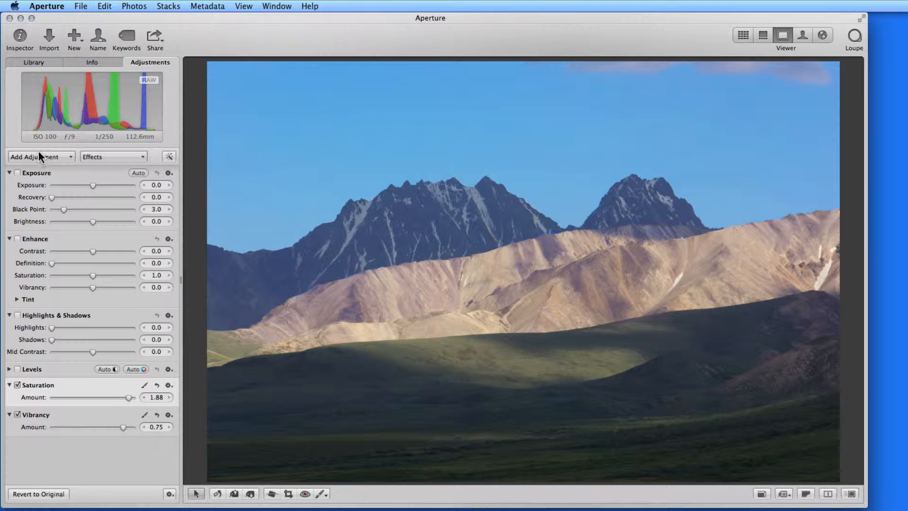
pyautogui.click(41, 156)
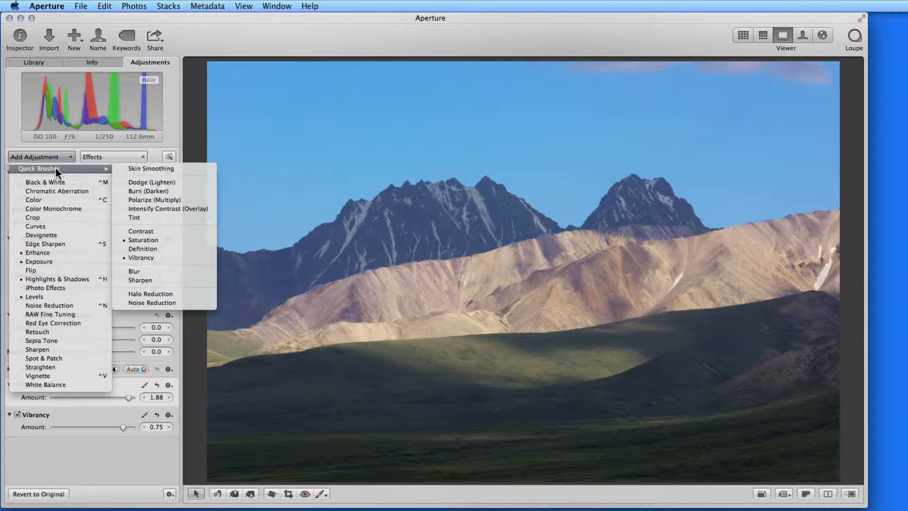
# Add a Dodge (Lighten) brush at 0.4 with its range limited to Shadows.
pyautogui.click(152, 181)
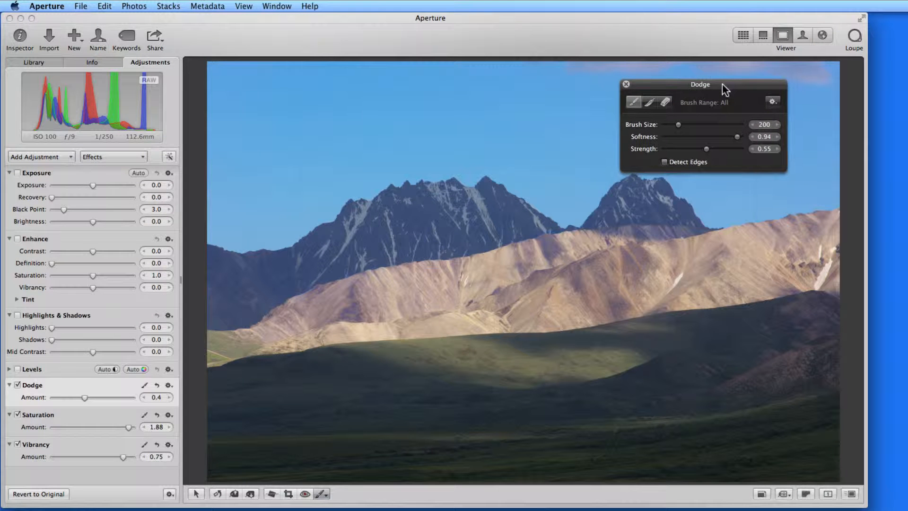
pyautogui.click(772, 102)
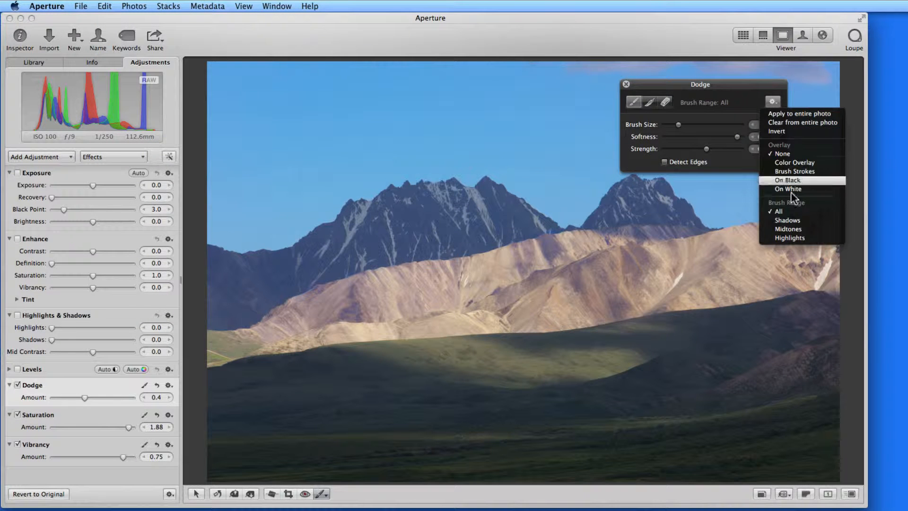
pyautogui.moveTo(788, 221)
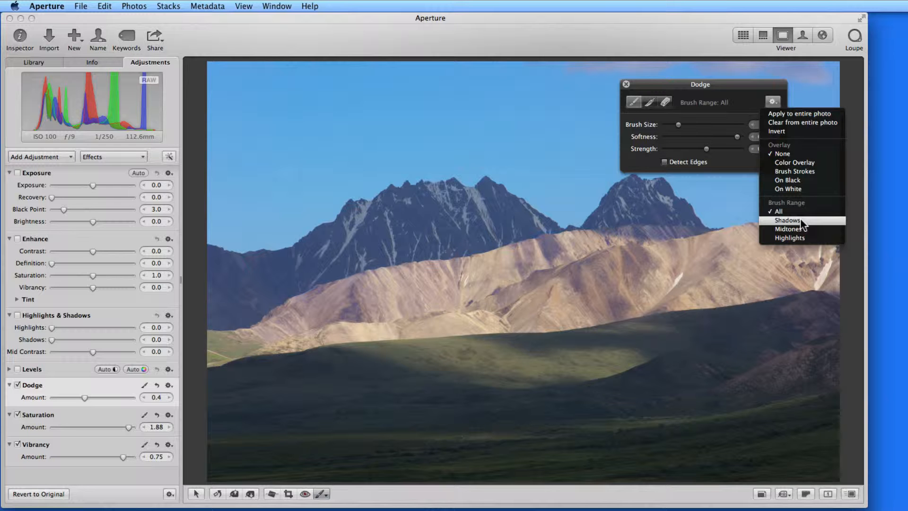
pyautogui.click(788, 220)
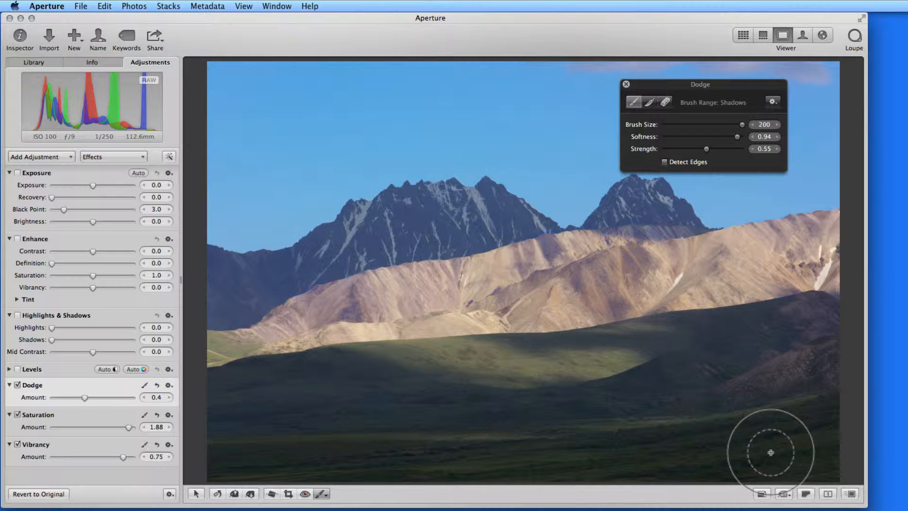
pyautogui.moveTo(825, 469)
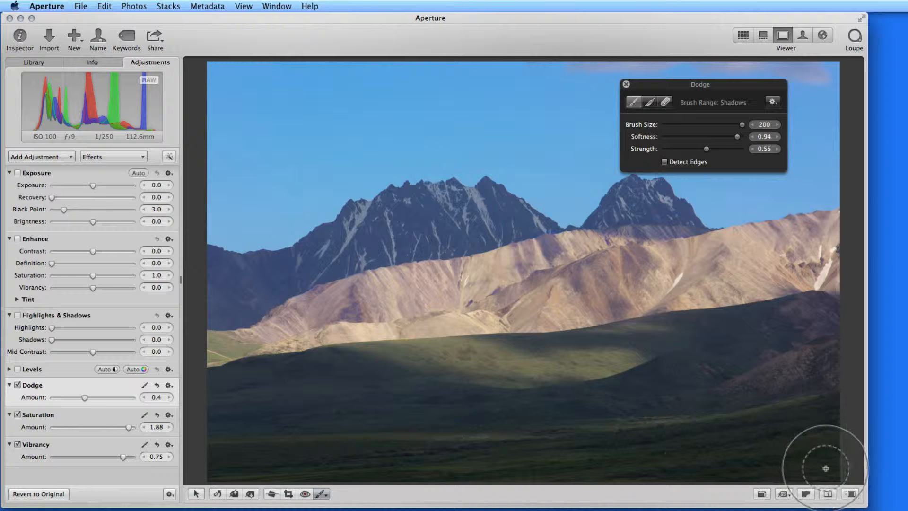
pyautogui.moveTo(744, 216)
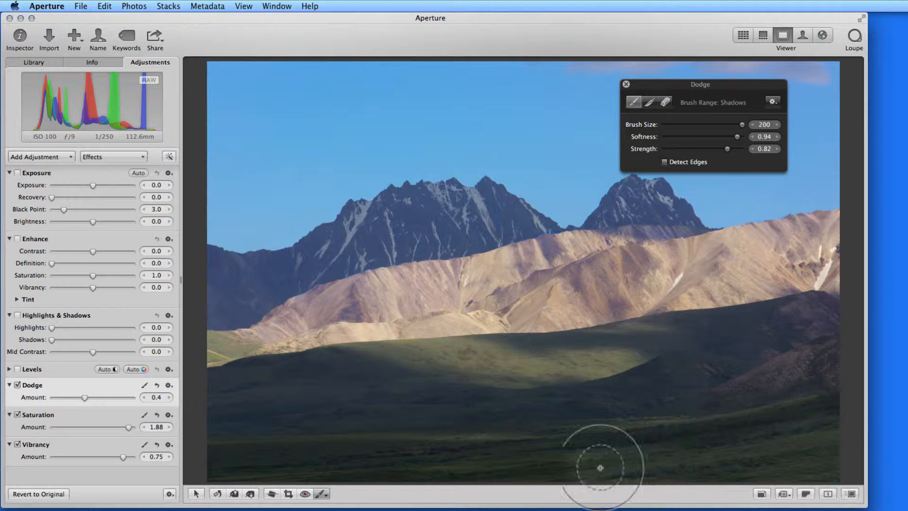
pyautogui.moveTo(273, 455)
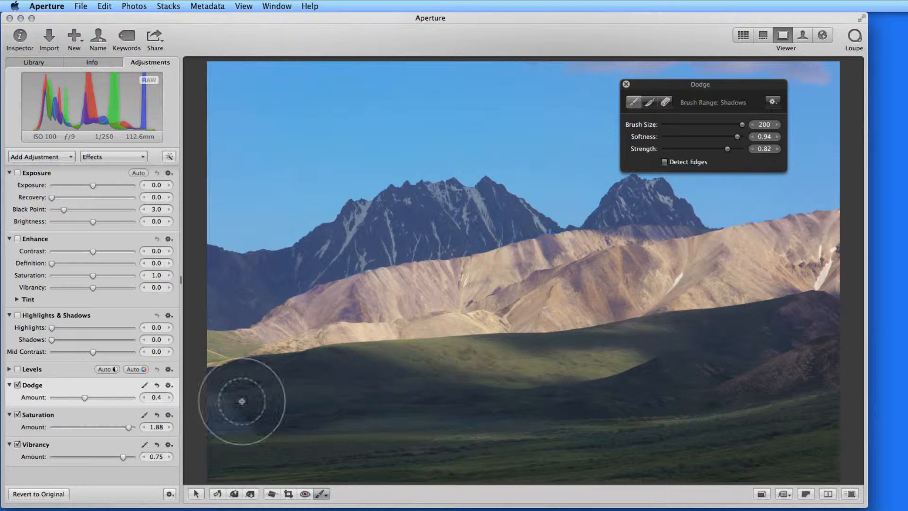
pyautogui.moveTo(546, 398)
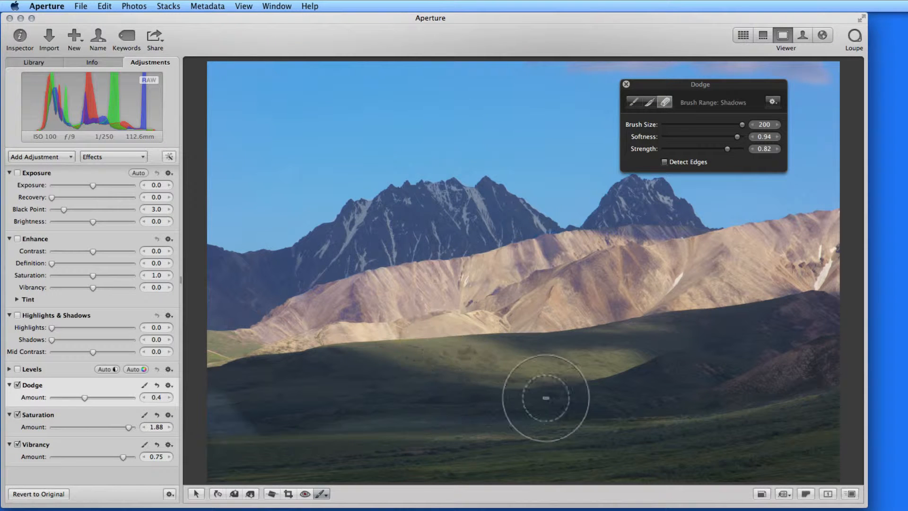
pyautogui.moveTo(455, 406)
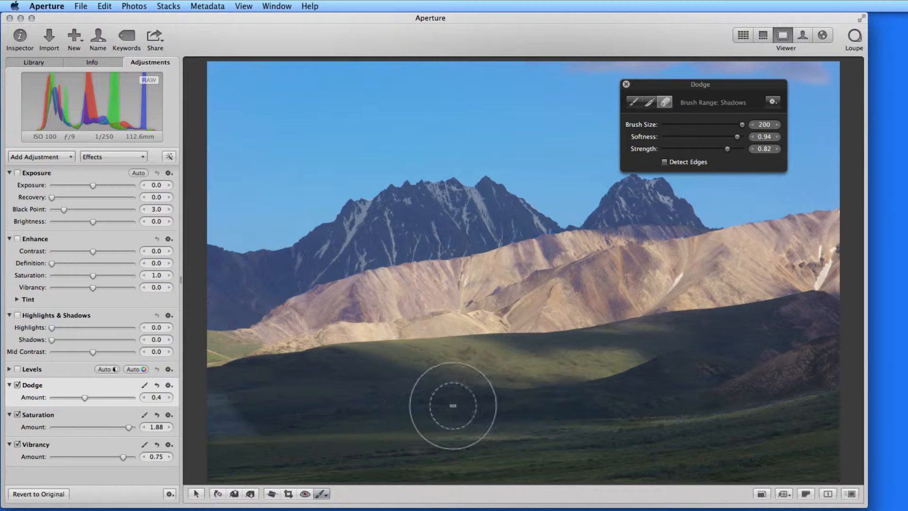
pyautogui.moveTo(247, 416)
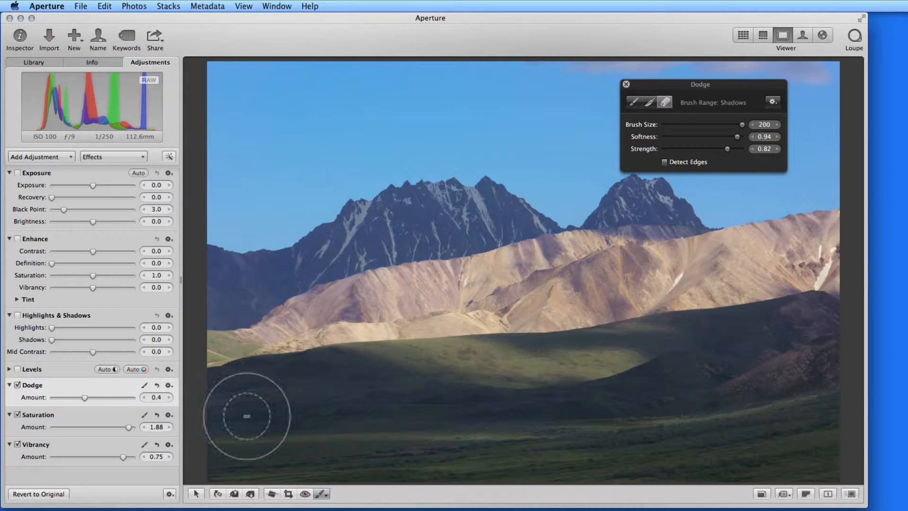